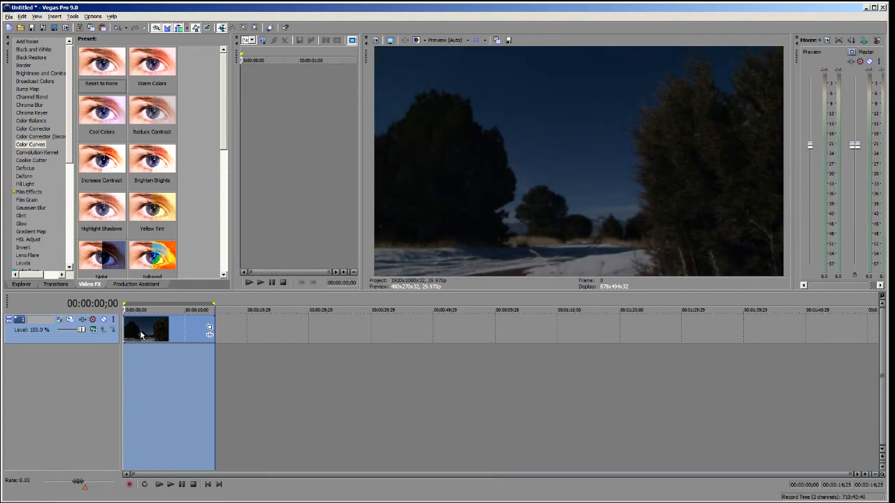
Add a Color Curves point and drag it upward to raise the snowy night clip's midtones
{"action": "left_click", "coordinate": [7, 7]}
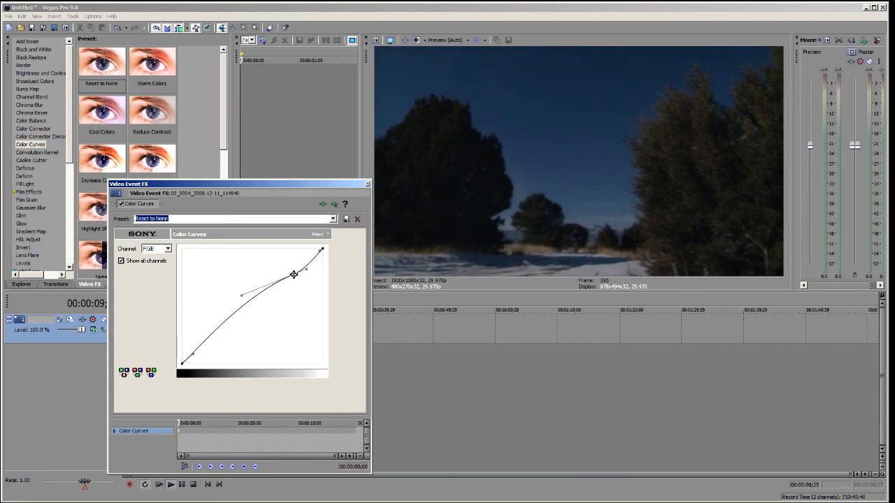
{"action": "left_click_drag", "start_coordinate": [294, 274], "coordinate": [294, 273]}
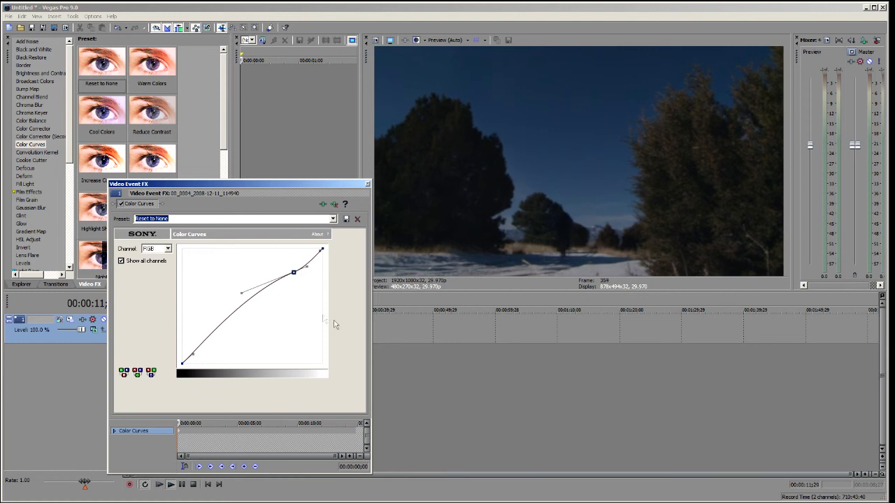